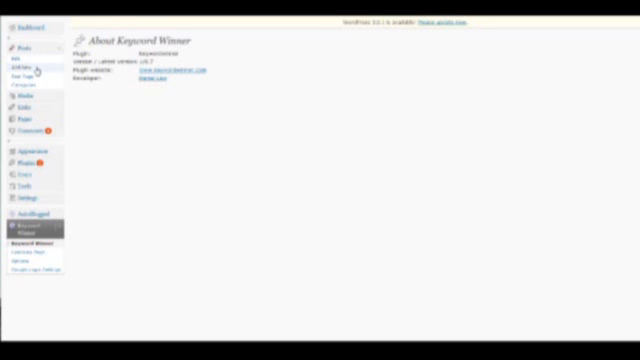
Leave the Keyword Winner about page and start a new, empty post via Posts > Add New
{"action": "left_click", "coordinate": [20, 58]}
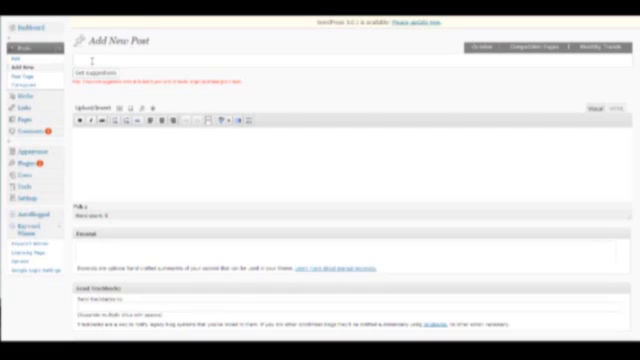
Enter 'kobo reader' as the post title, generating its permalink
{"action": "left_click", "coordinate": [90, 62]}
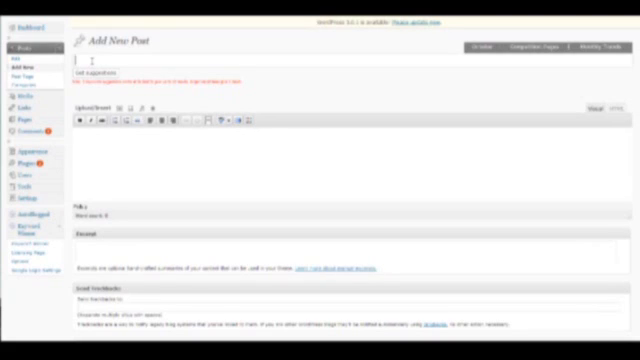
{"action": "type", "text": "koi"}
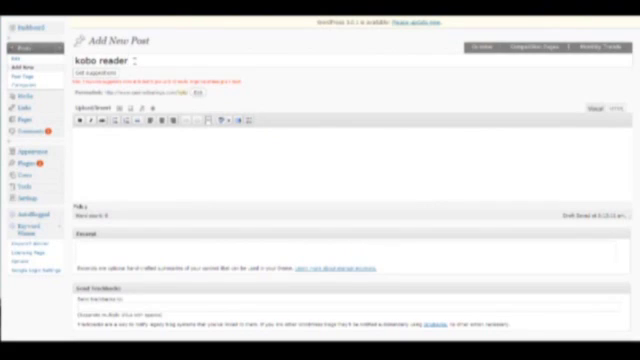
{"action": "left_click", "coordinate": [96, 74]}
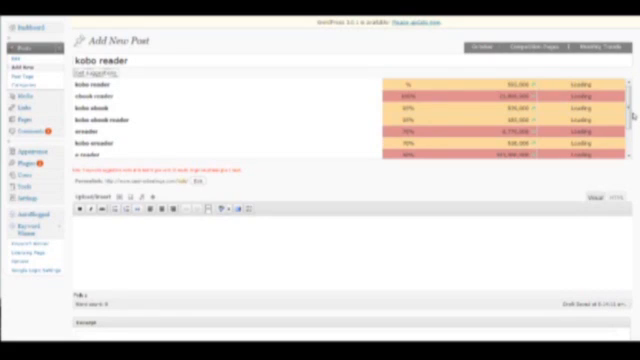
{"action": "mouse_move", "coordinate": [312, 148]}
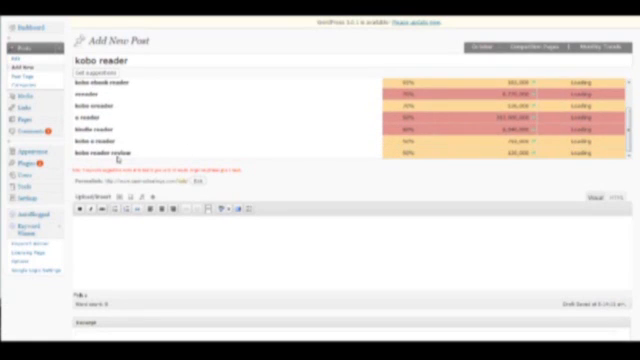
{"action": "mouse_move", "coordinate": [416, 170]}
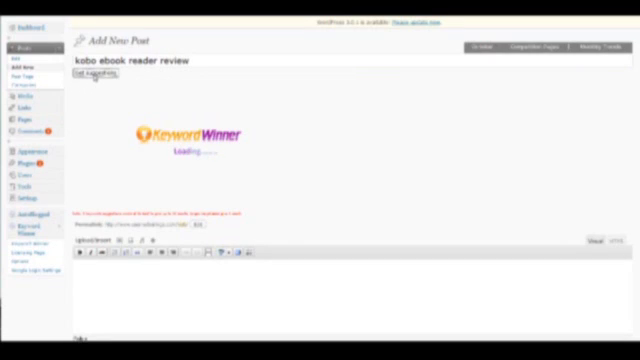
Load Keyword Winner suggestions for the title 'kobo ebook reader review'
{"action": "left_click", "coordinate": [92, 74]}
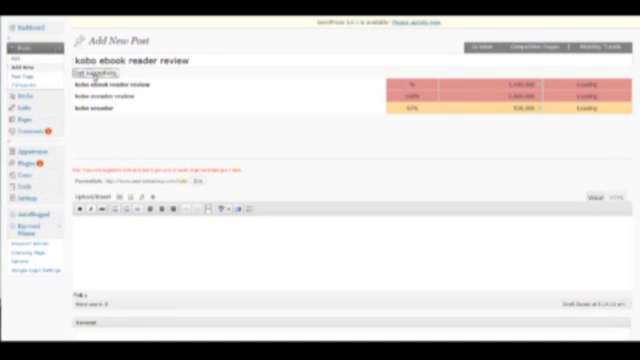